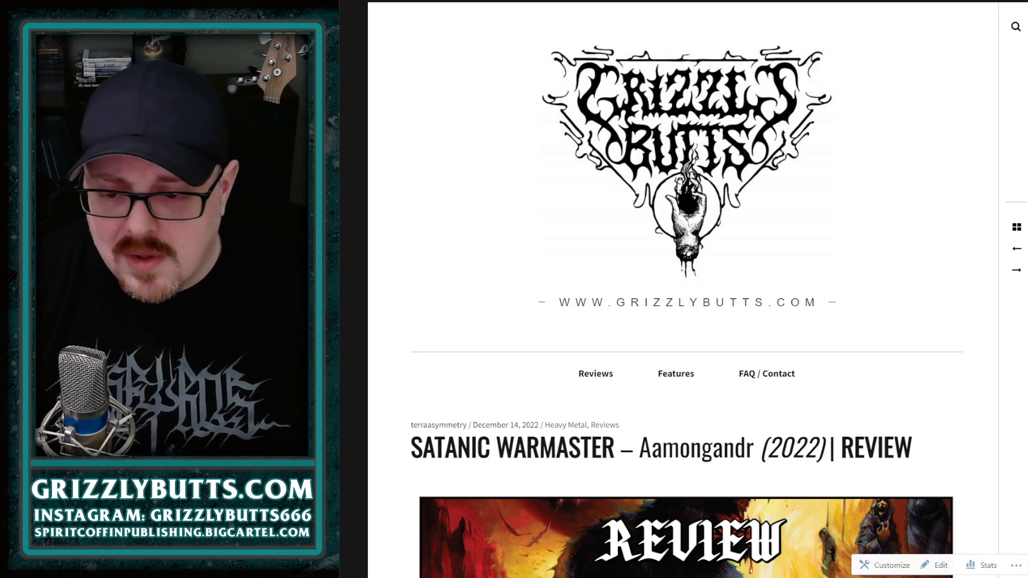
scroll(down, 3)
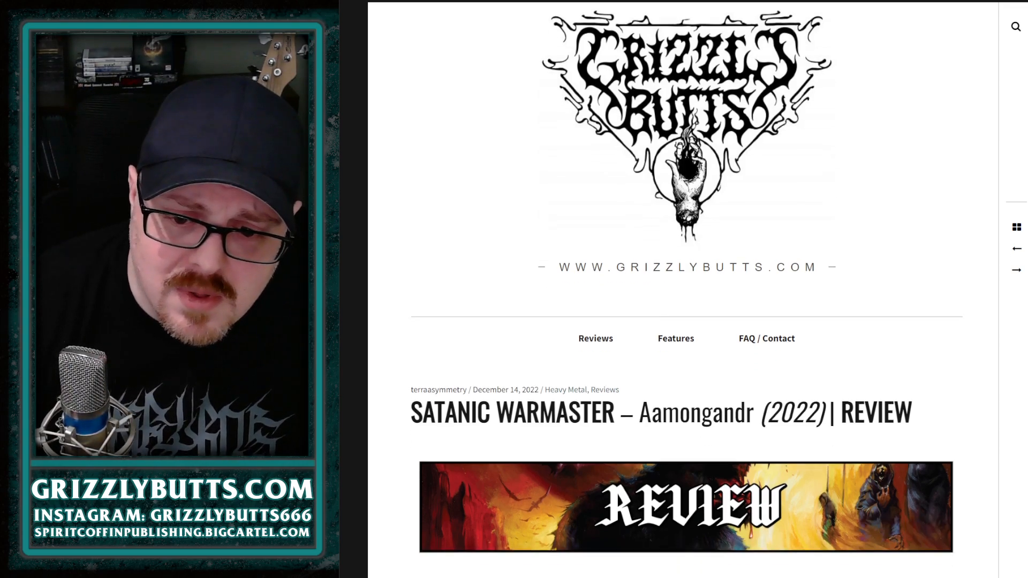
scroll(down, 3)
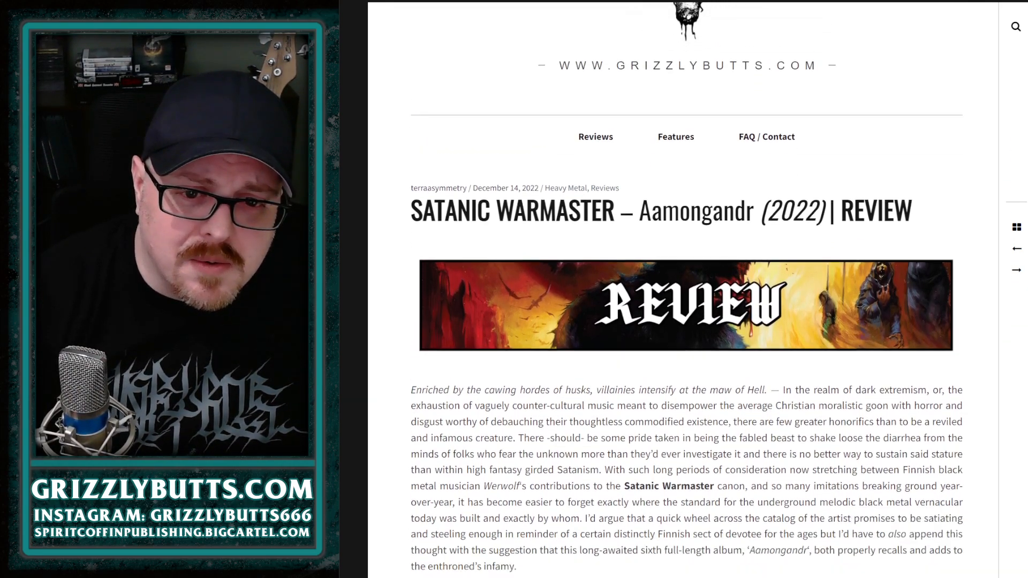
scroll(down, 3)
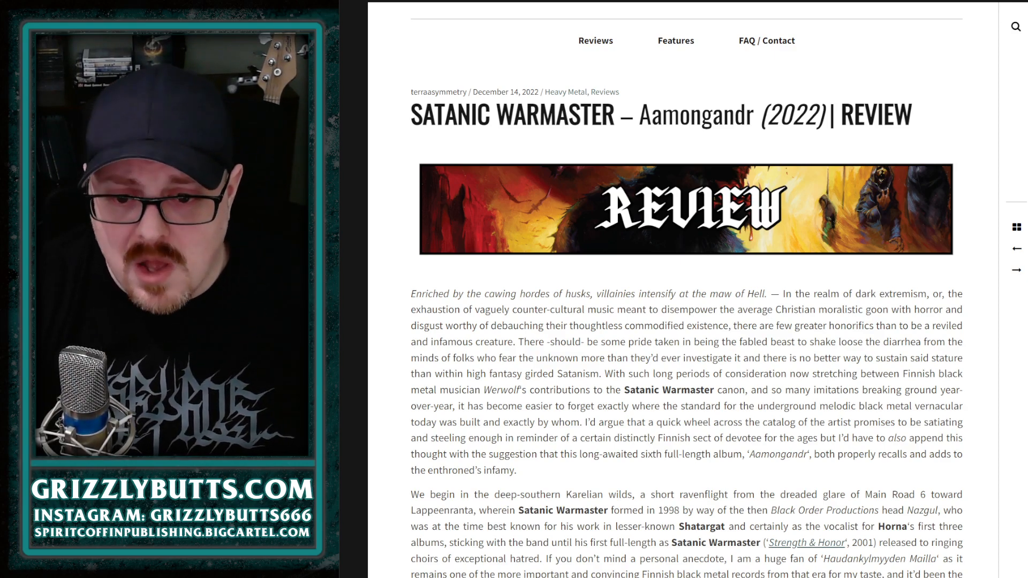
scroll(down, 3)
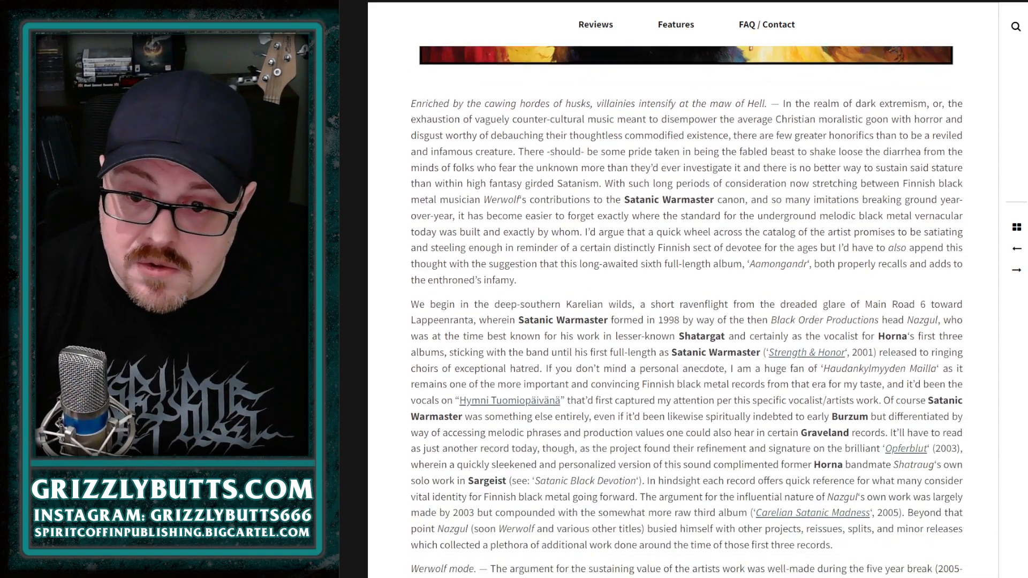
scroll(down, 3)
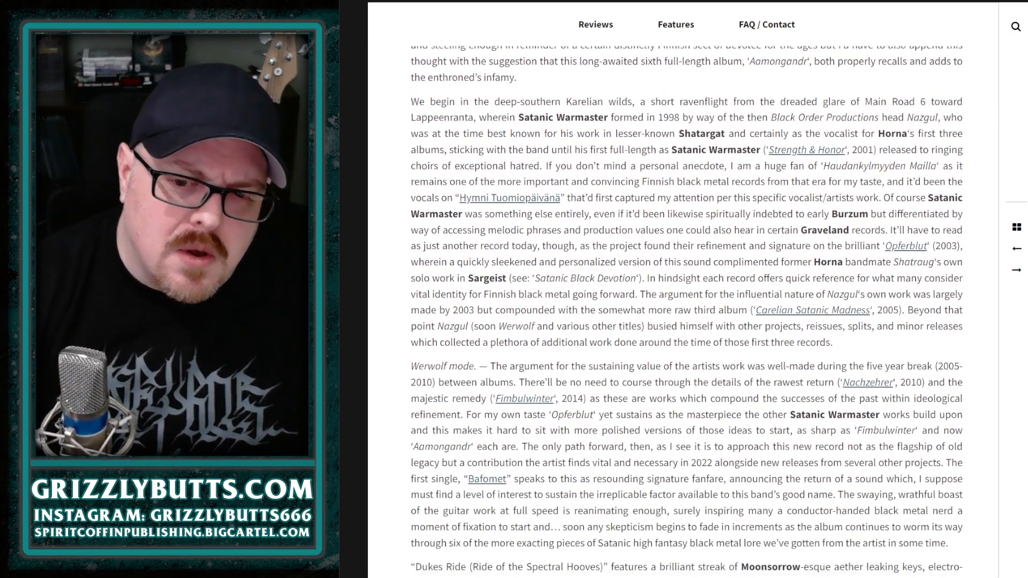
scroll(down, 3)
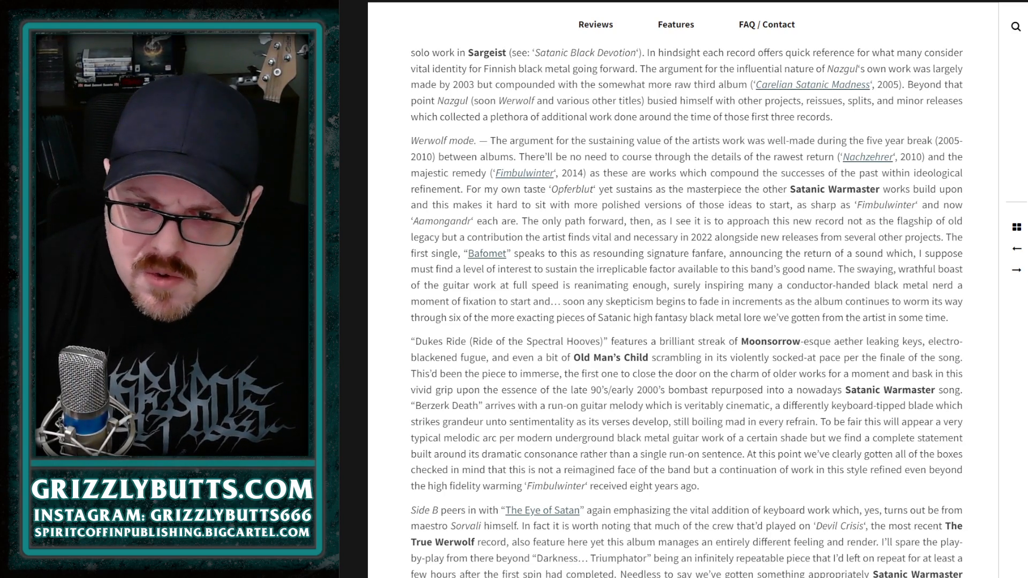
scroll(down, 3)
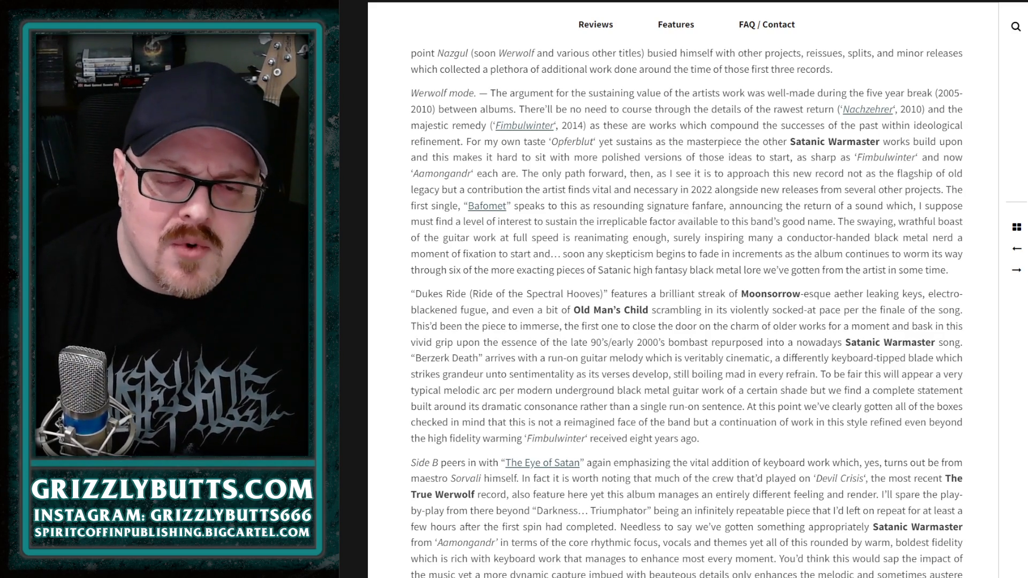
scroll(down, 3)
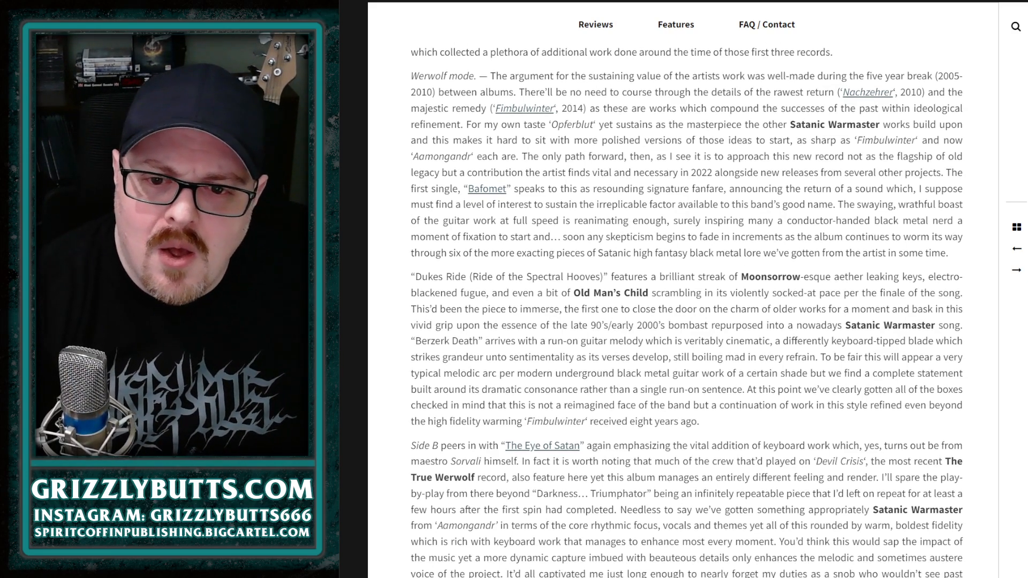
scroll(down, 3)
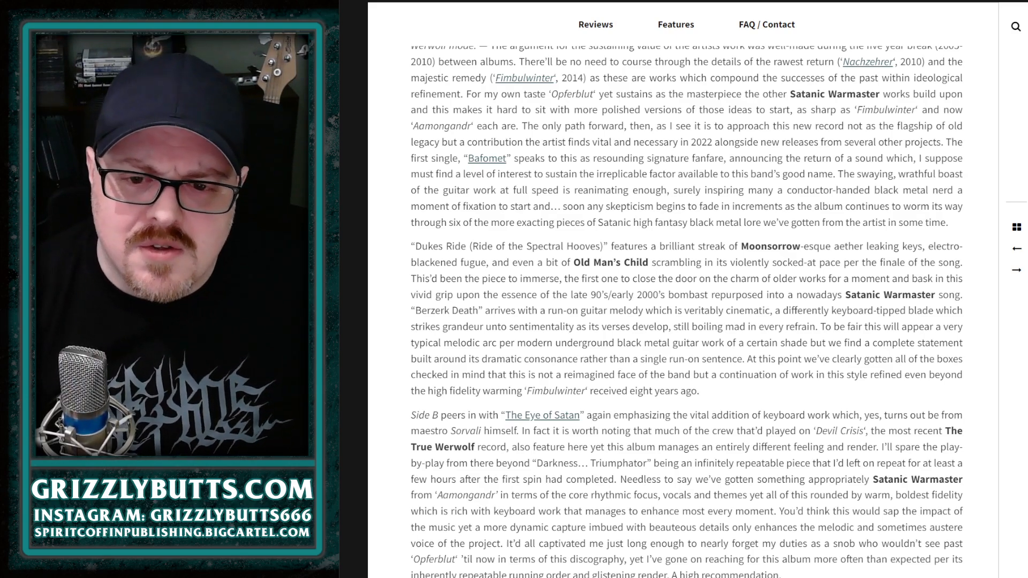
scroll(down, 3)
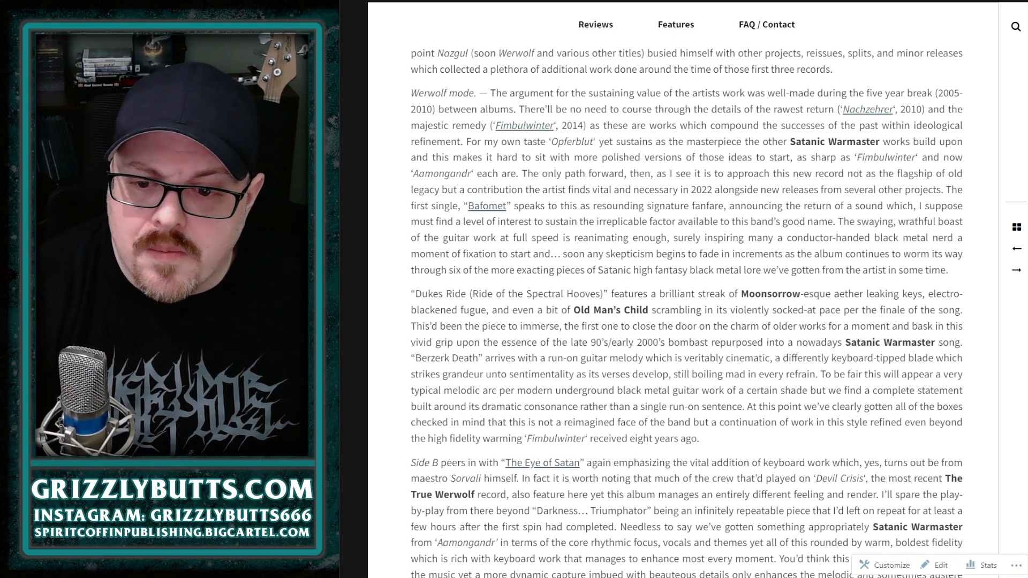
scroll(down, 3)
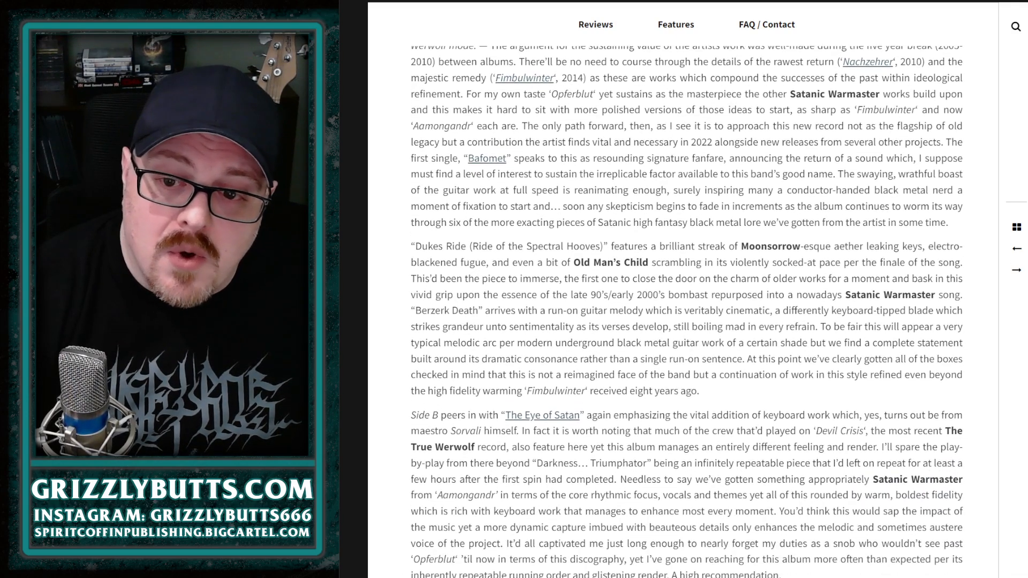
scroll(down, 3)
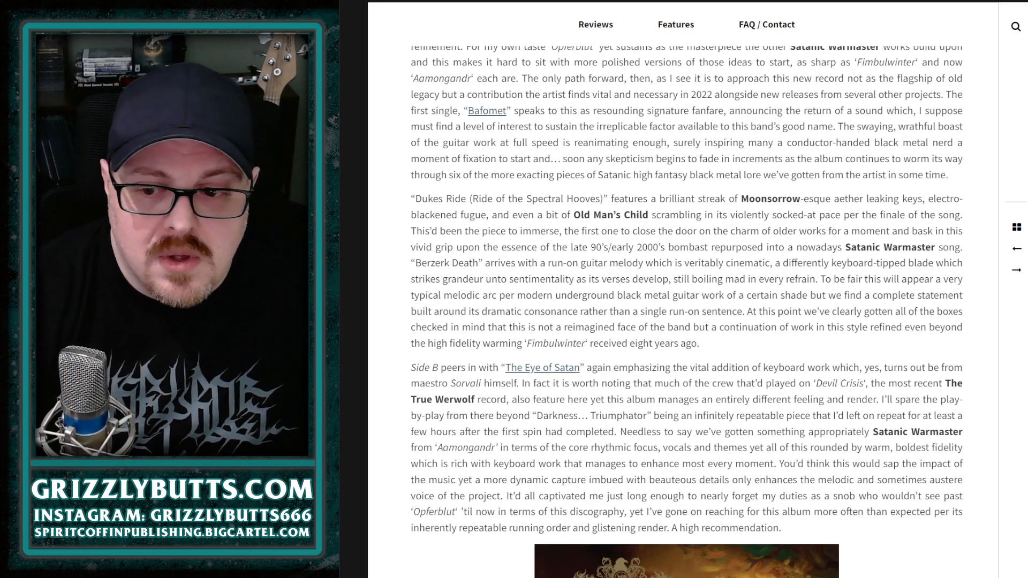
scroll(down, 3)
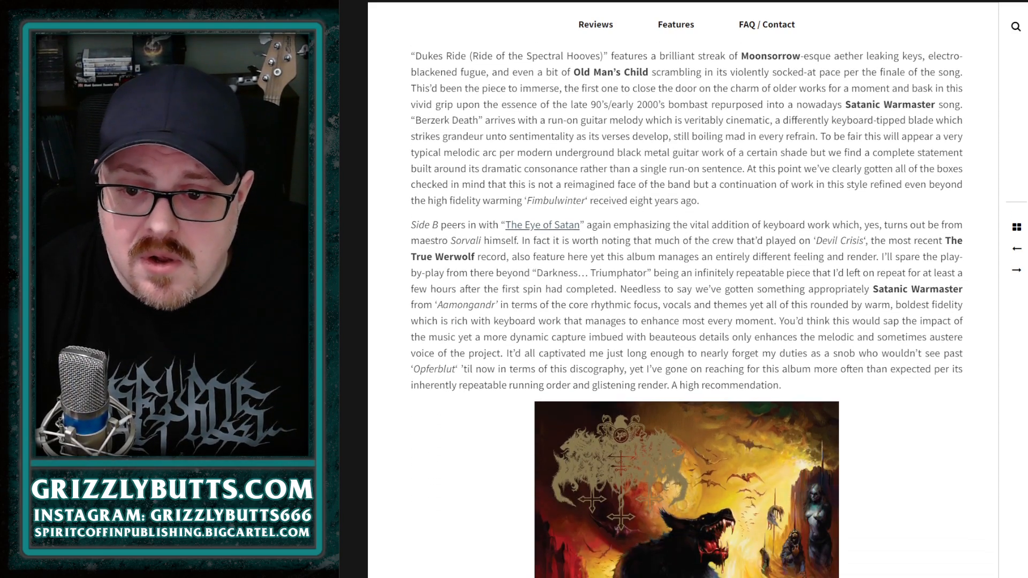
scroll(down, 3)
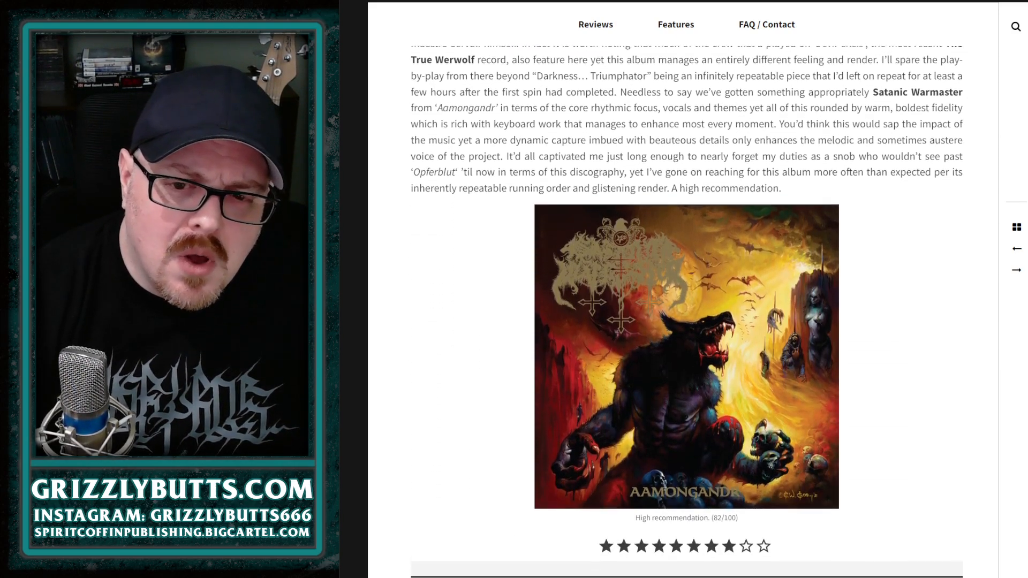
scroll(down, 3)
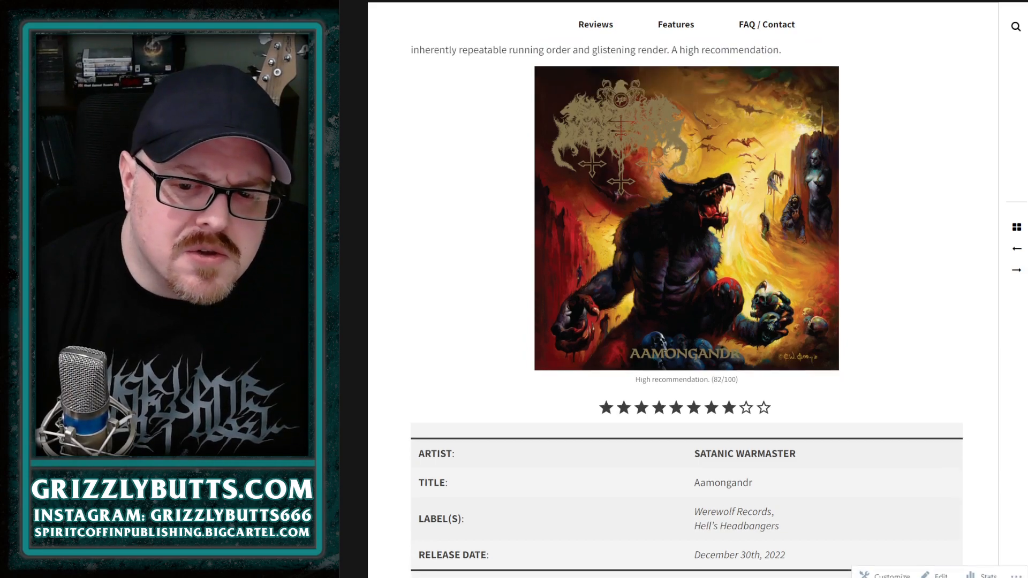